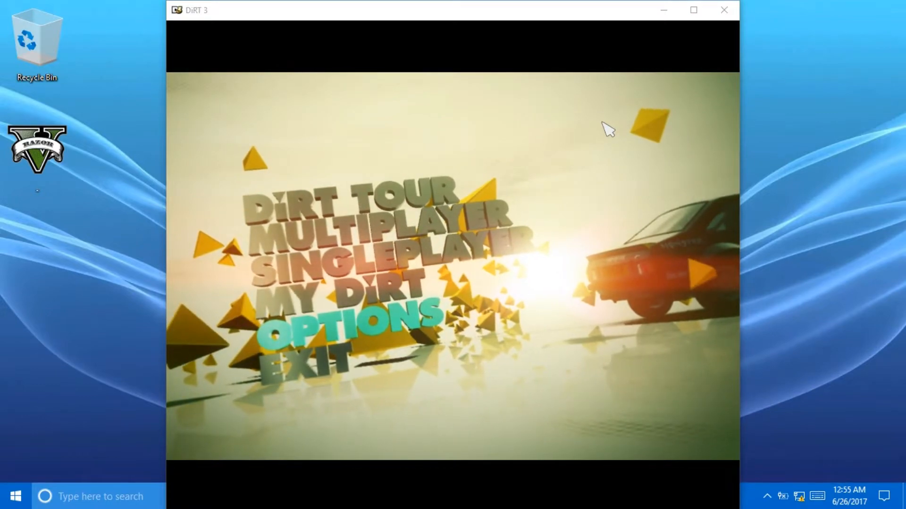
Use Alt+Enter to make the DiRT 3 main menu fill the whole screen.
key("alt")
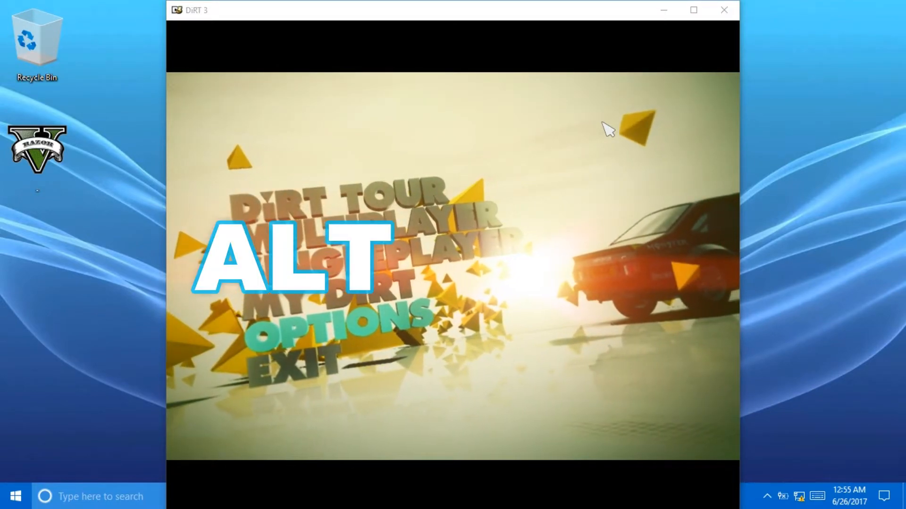
key("alt+enter")
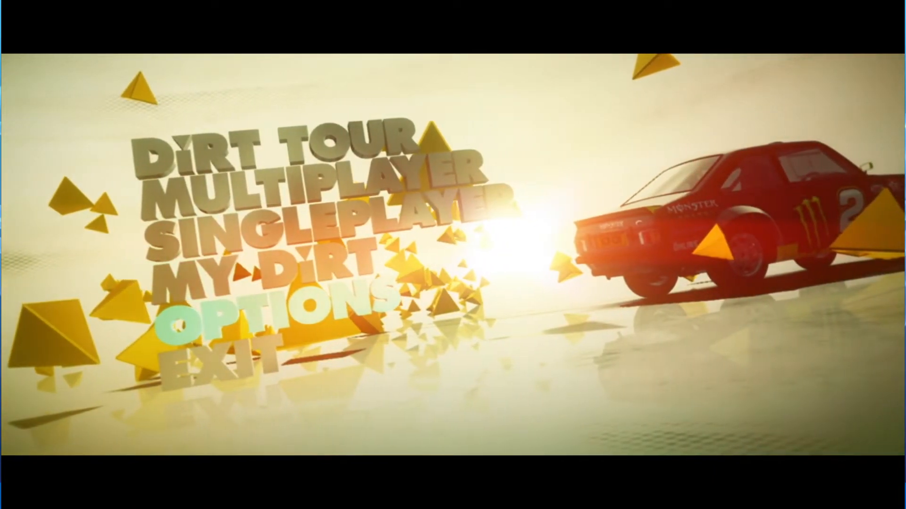
Use Alt+Enter to put the DiRT 3 main menu back in a desktop window.
key("alt+enter")
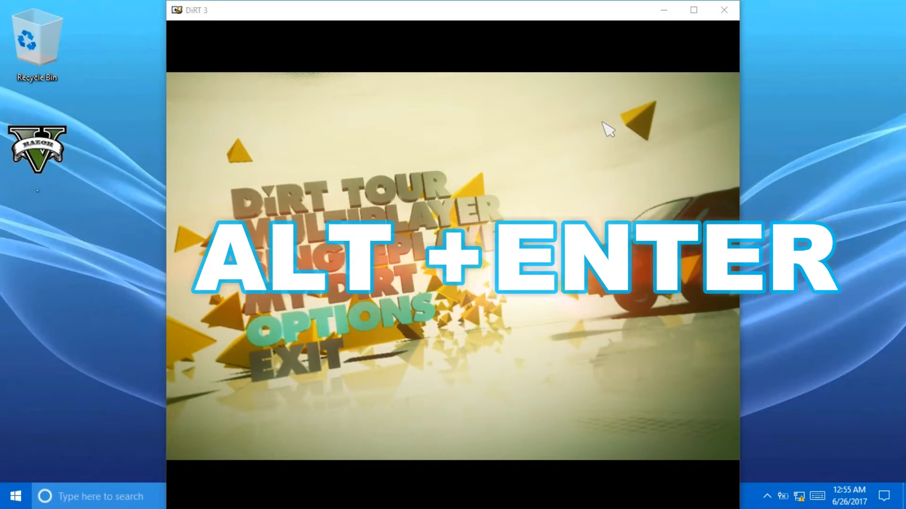
key("alt+enter")
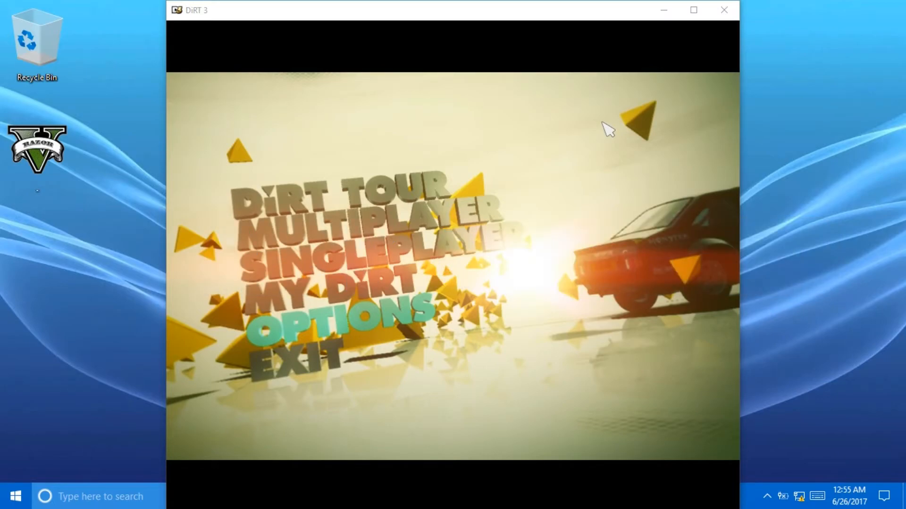